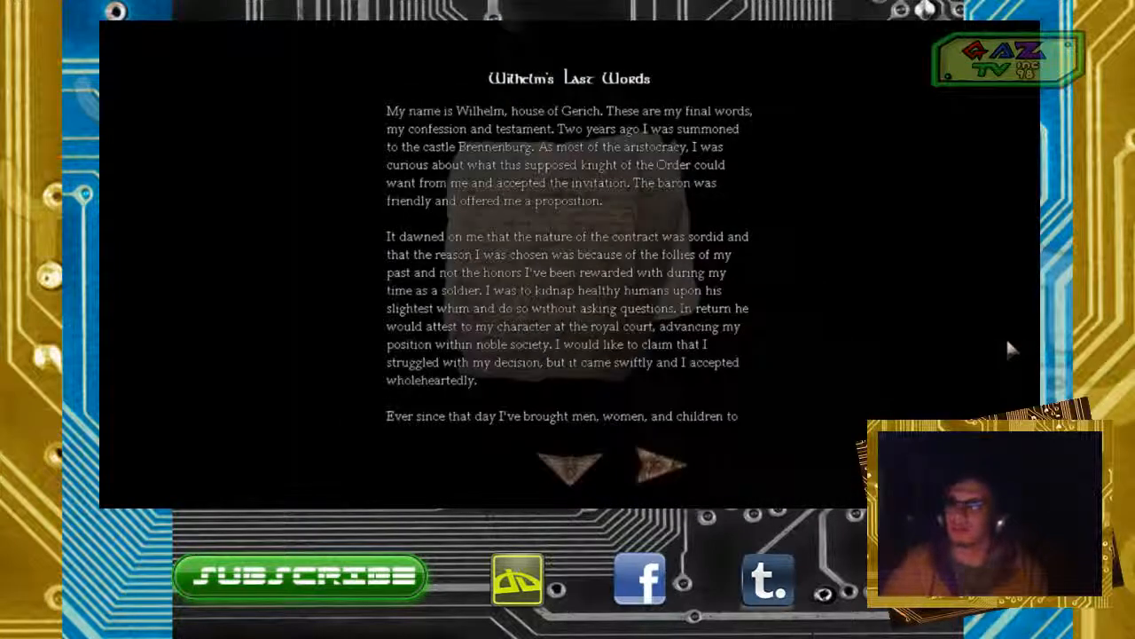
mouse_move(1000, 333)
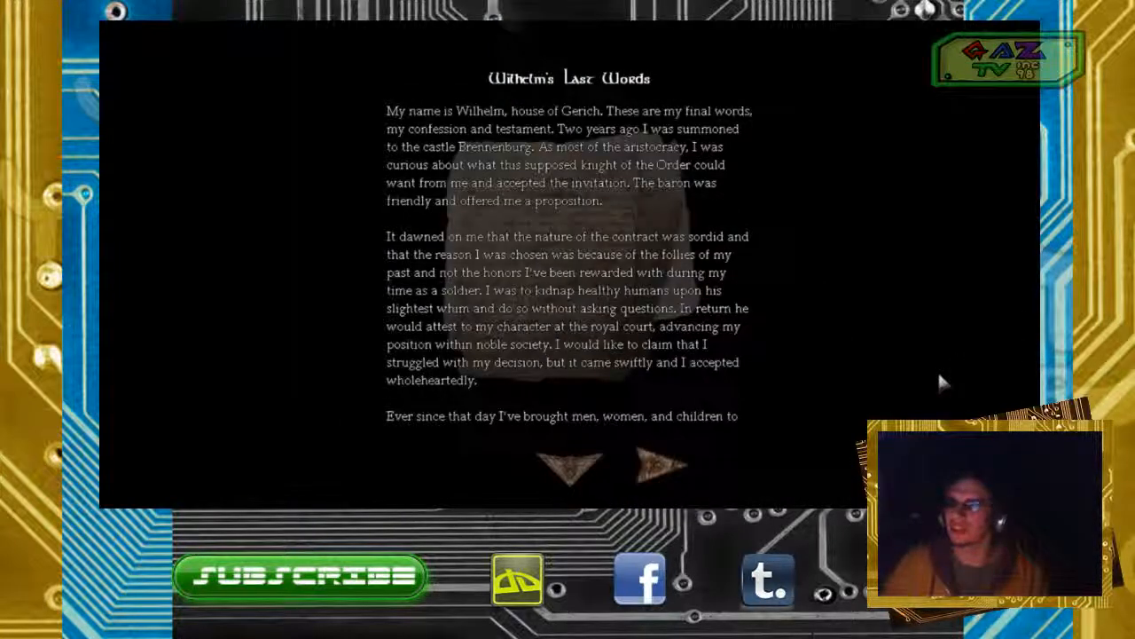
mouse_move(807, 426)
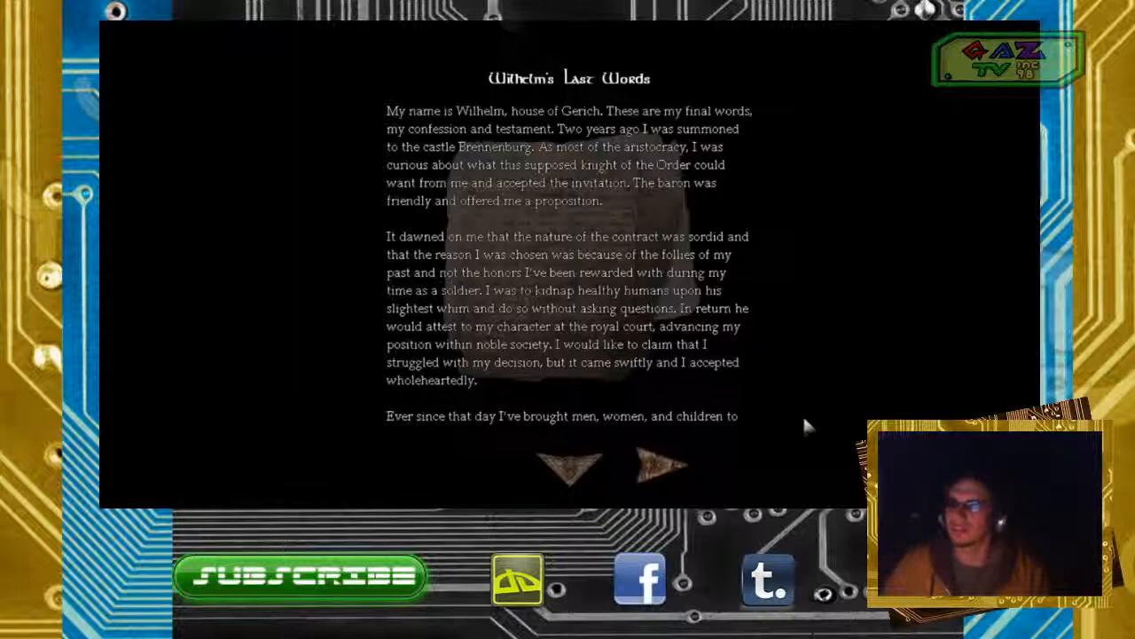
mouse_move(682, 451)
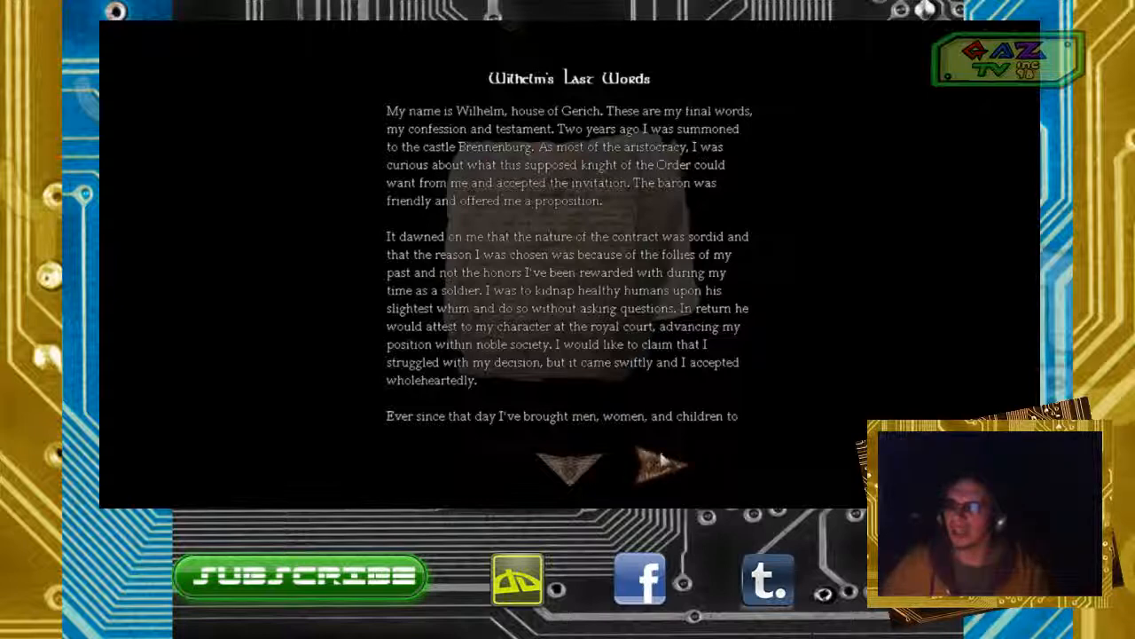
- Turn Wilhelm's Last Words to its second page about the baron's poisoned wine
left_click(653, 465)
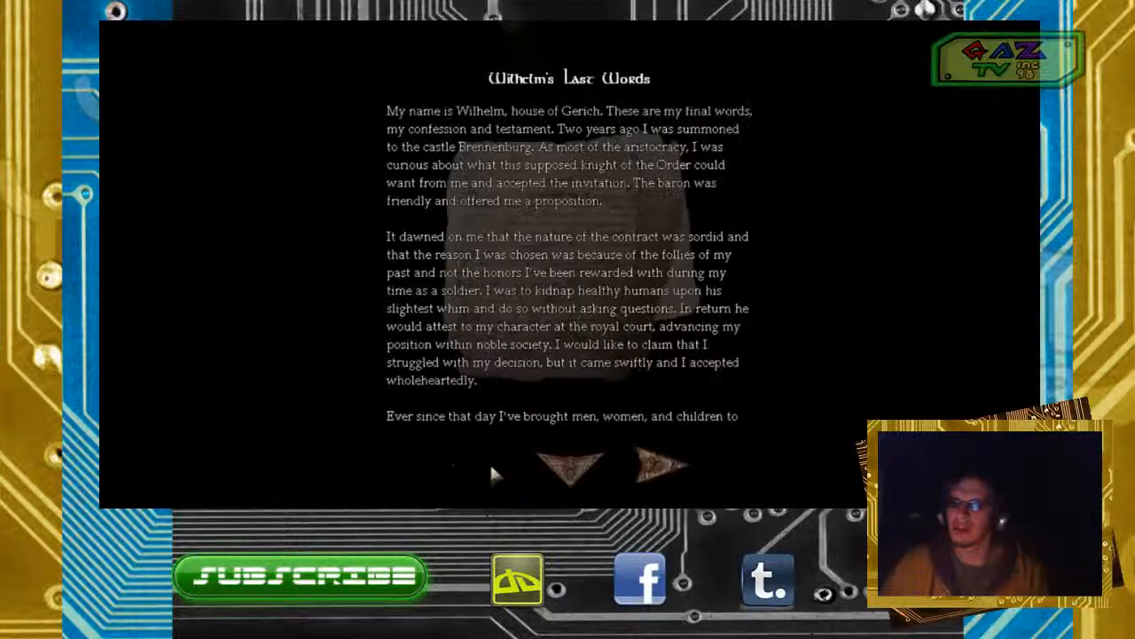
left_click(648, 479)
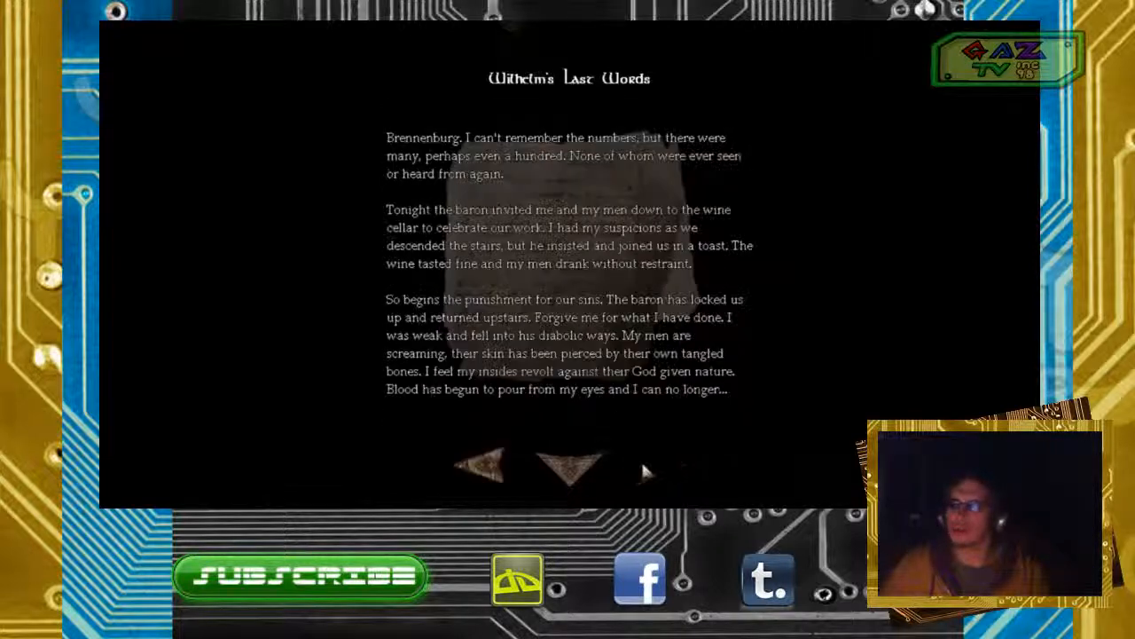